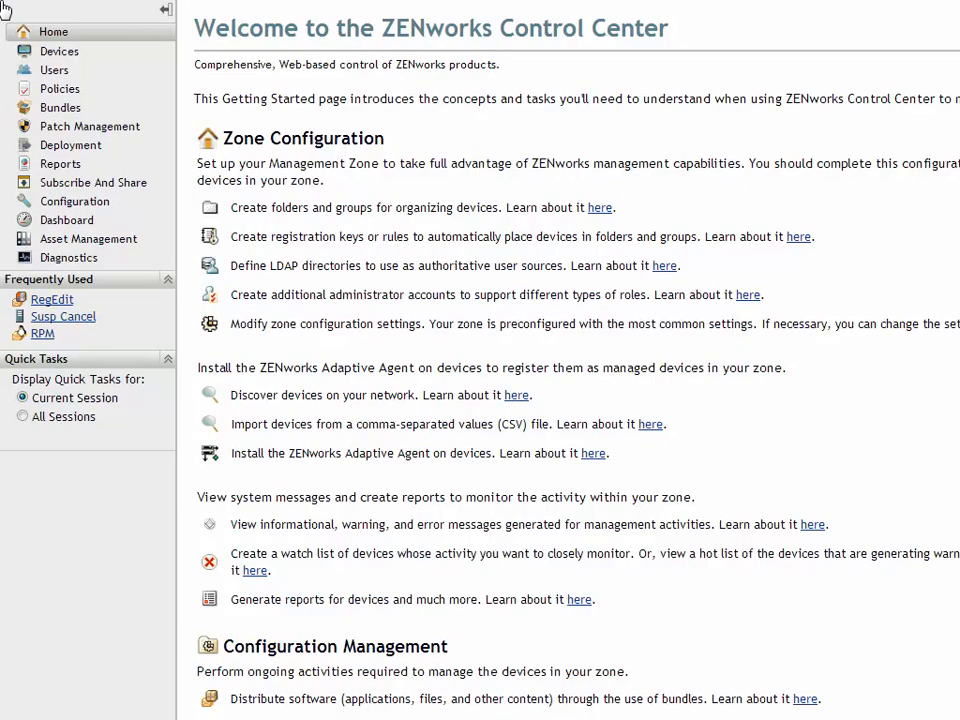
mouse_move(108, 132)
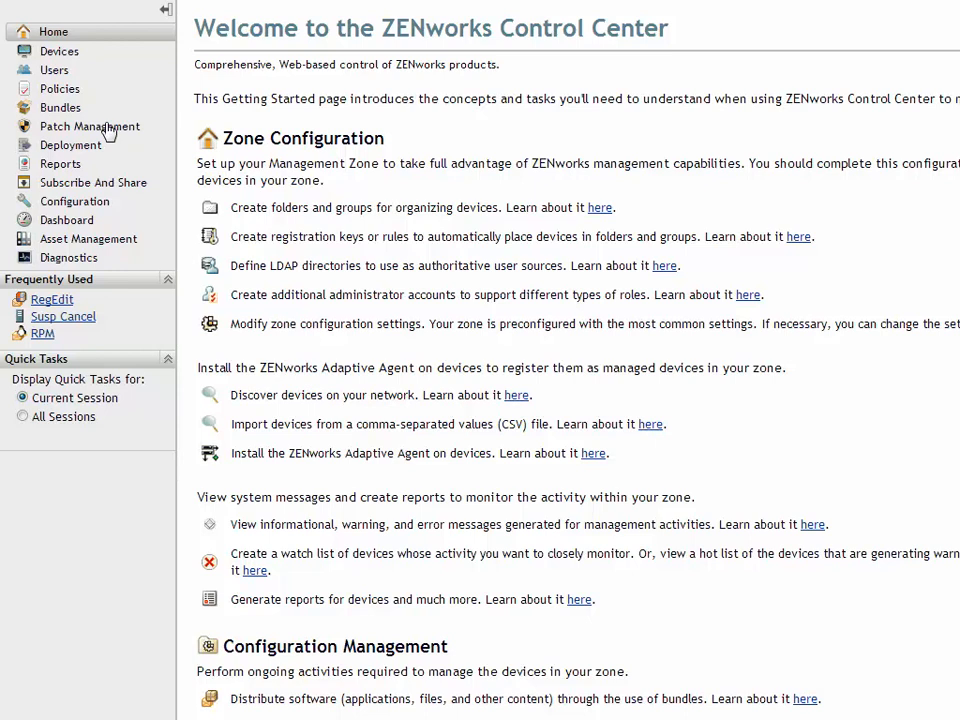
Show the Configuration page with Infrastructure Management expanded under Management Zone Settings.
left_click(74, 200)
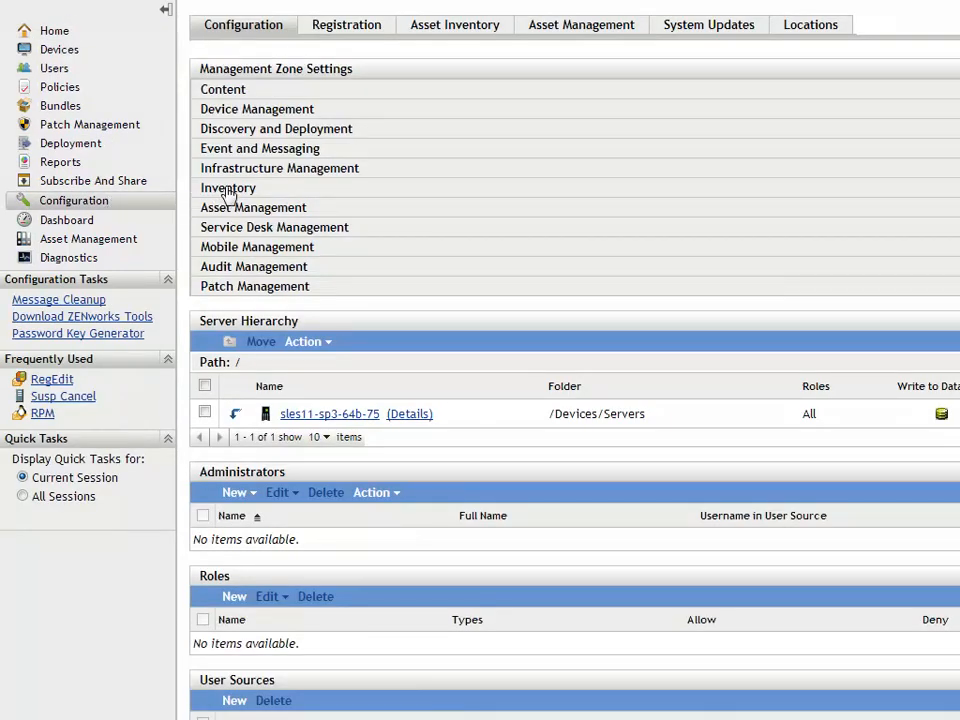
left_click(280, 168)
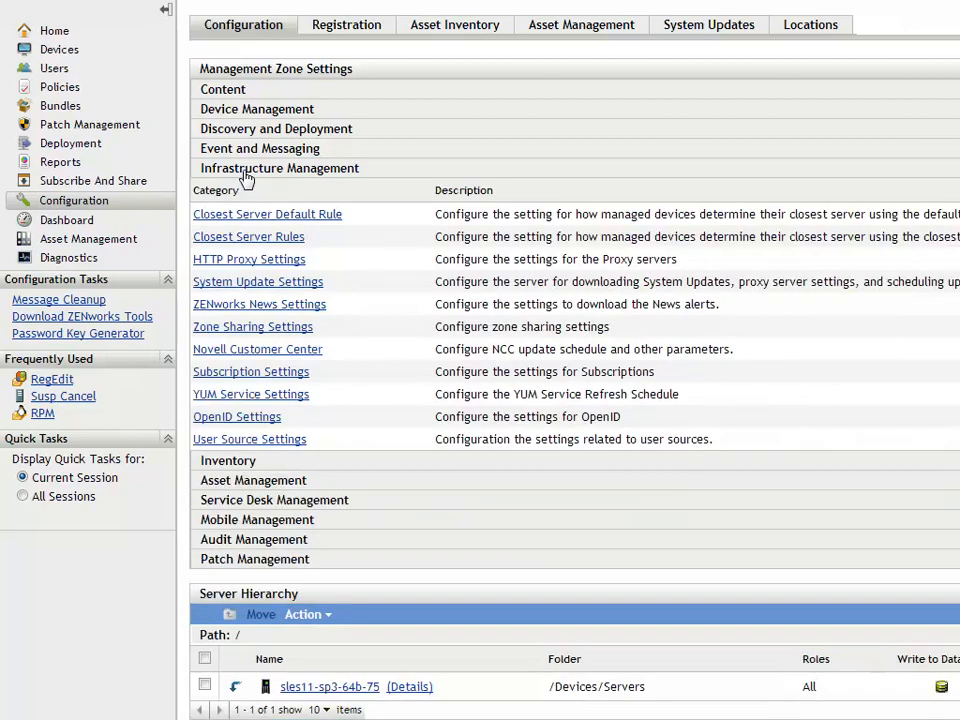
mouse_move(256, 236)
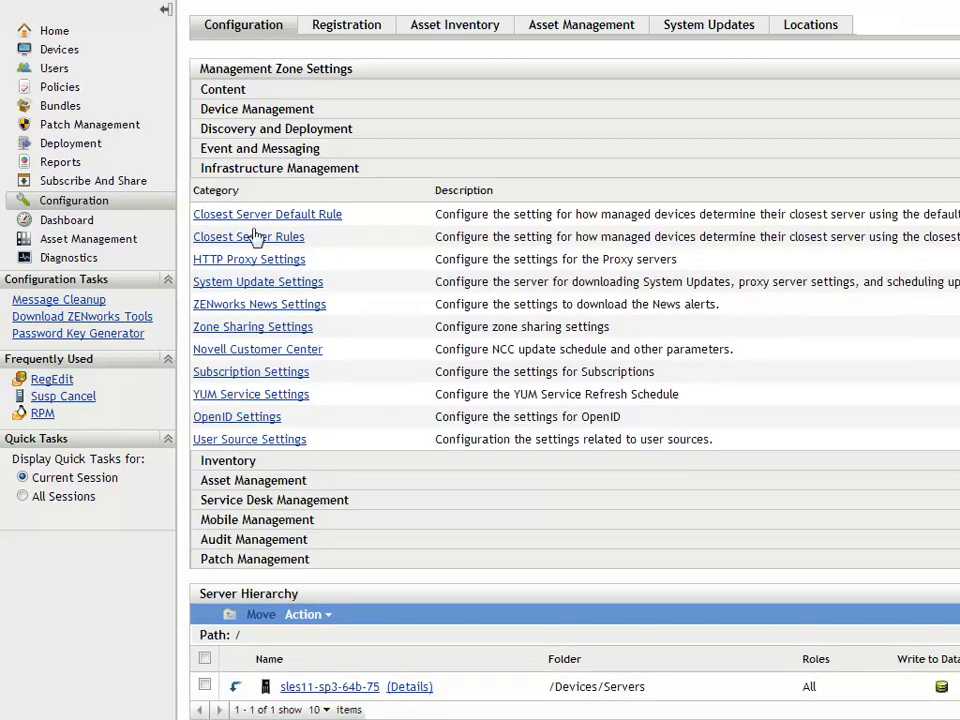
mouse_move(258, 334)
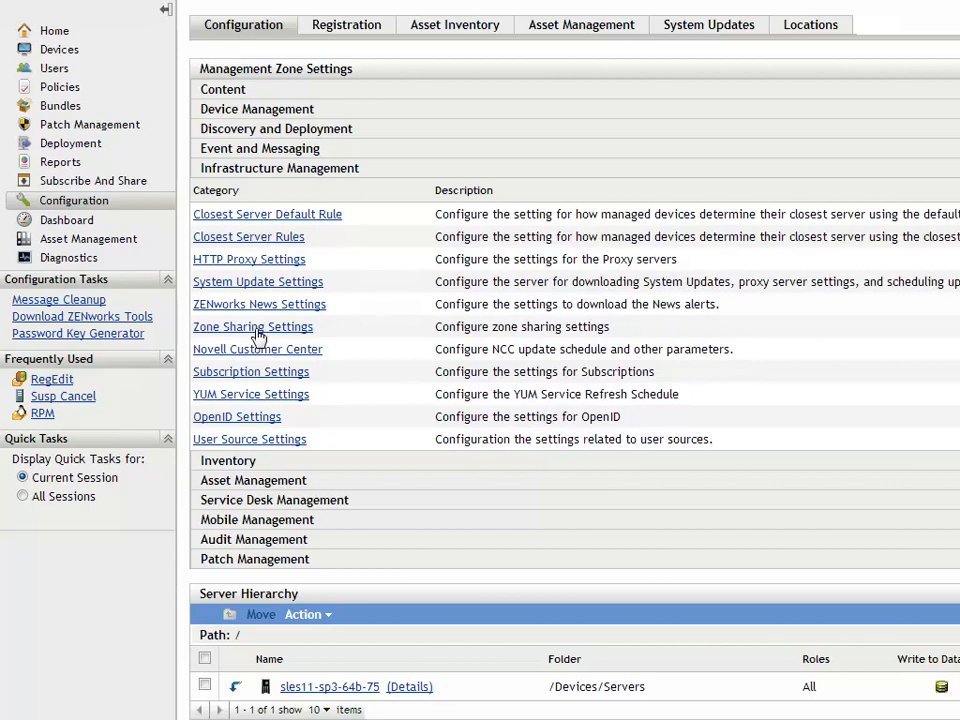
Go to Zone Sharing Settings and start adding a sharing server.
left_click(252, 326)
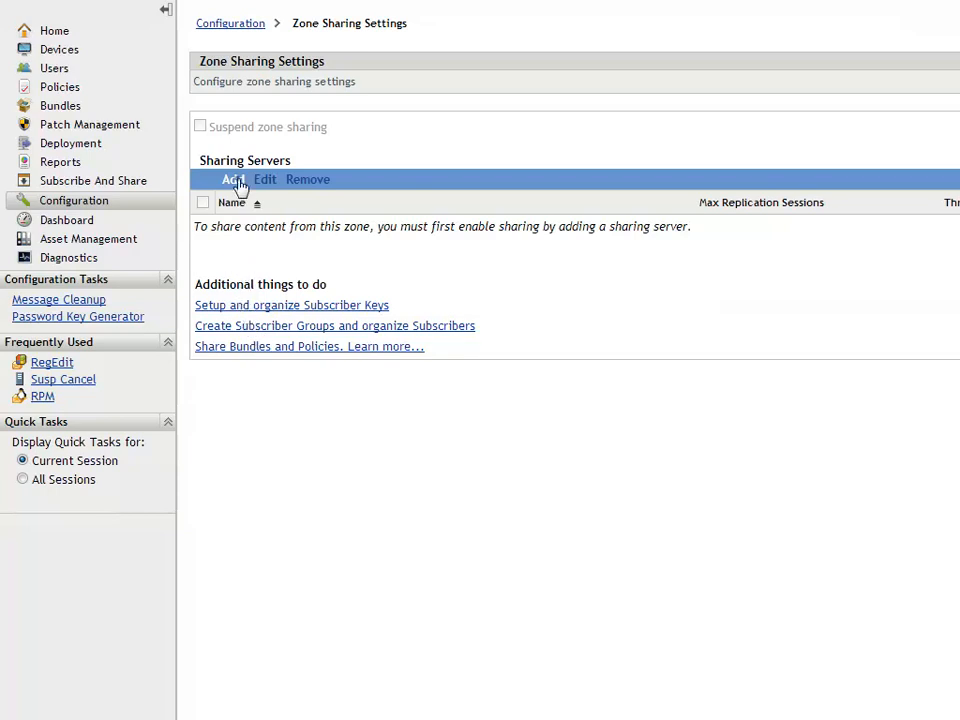
left_click(232, 180)
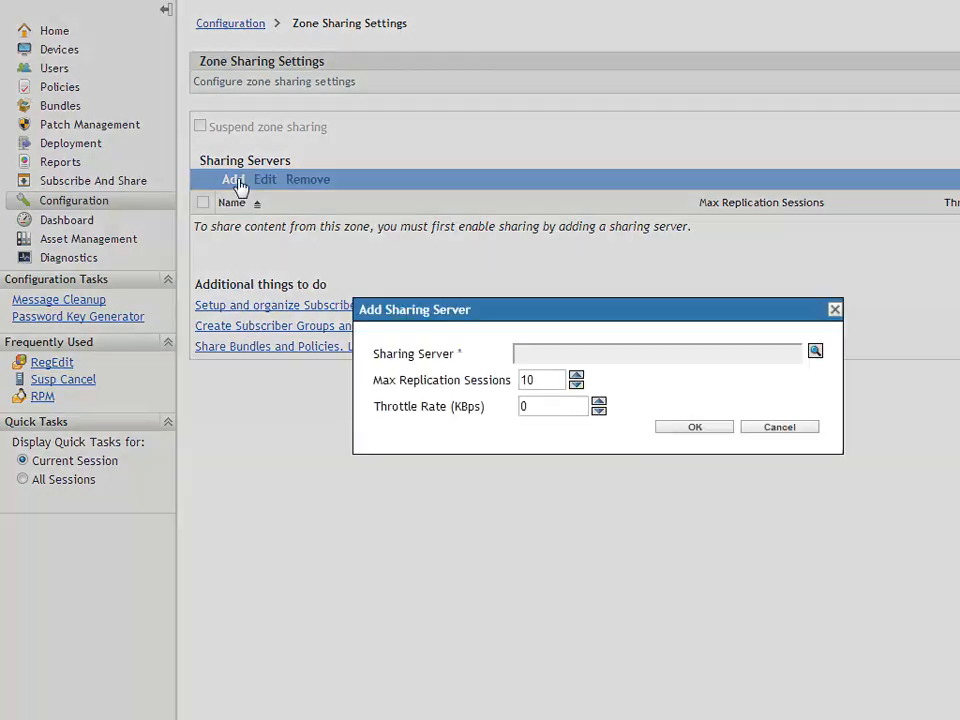
mouse_move(504, 198)
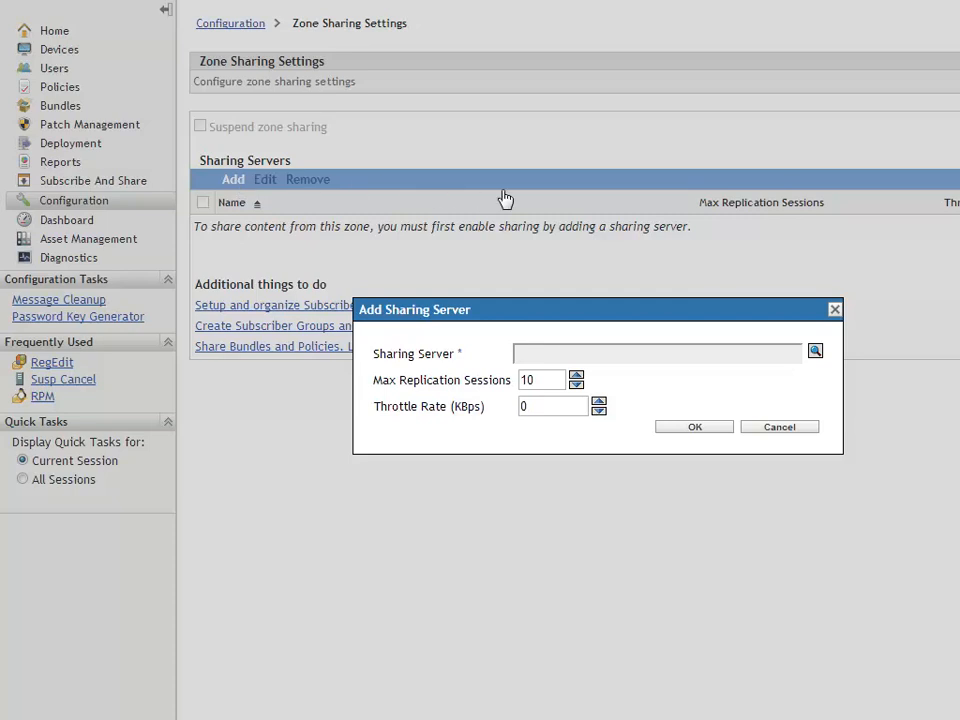
mouse_move(816, 352)
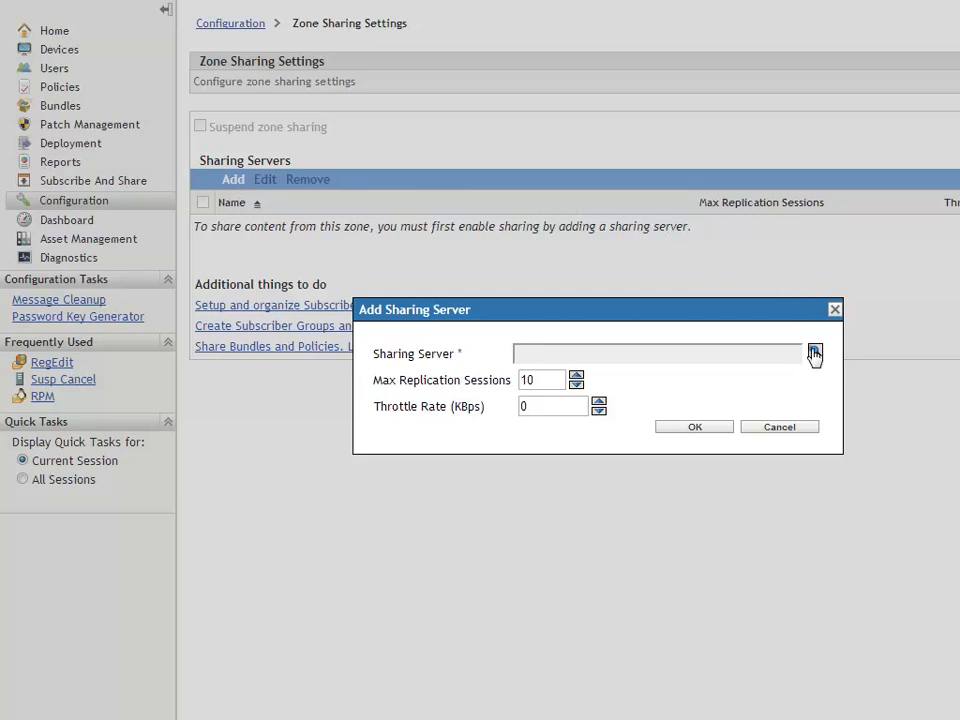
Choose /Devices/Servers/sles11-sp3-64b-75 as the sharing server.
left_click(814, 352)
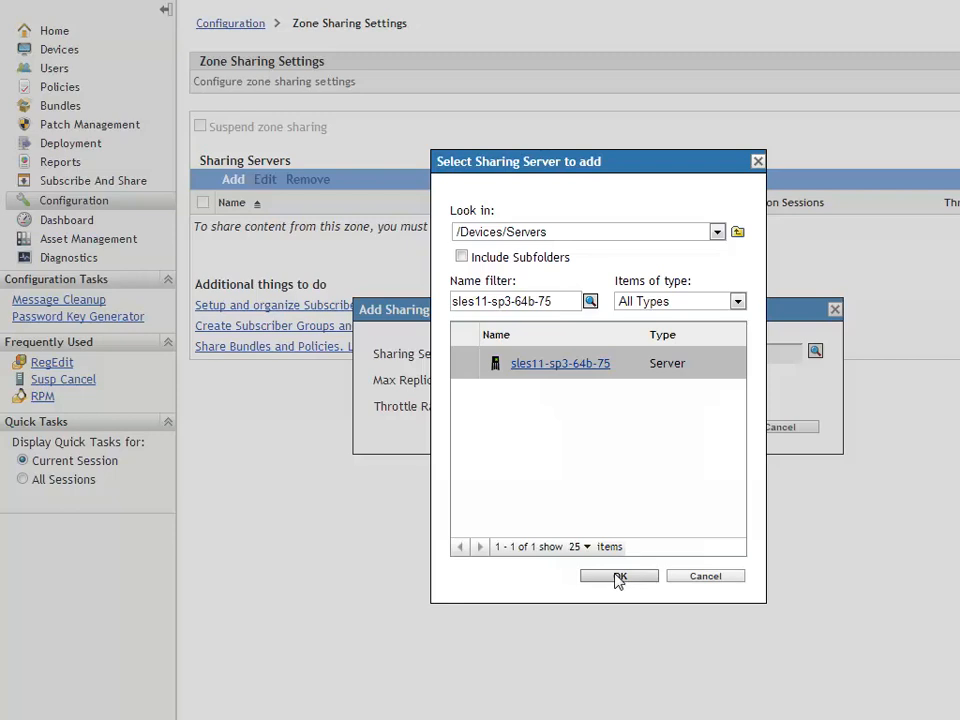
left_click(618, 576)
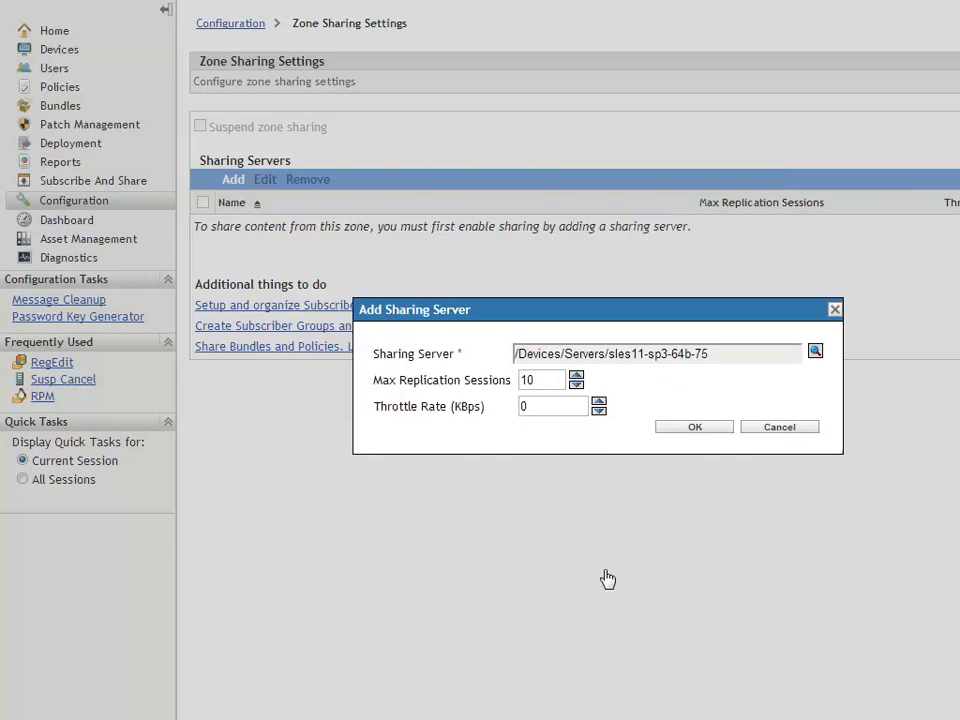
mouse_move(580, 438)
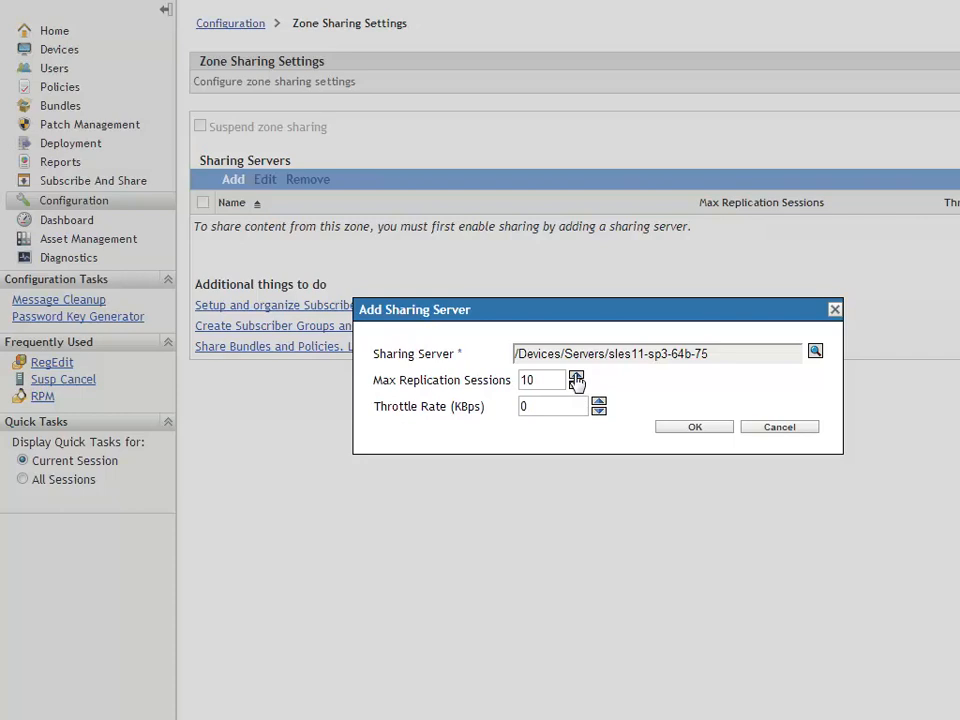
Set Max Replication Sessions to 12 and Throttle Rate to 1 KBps.
left_click(600, 376)
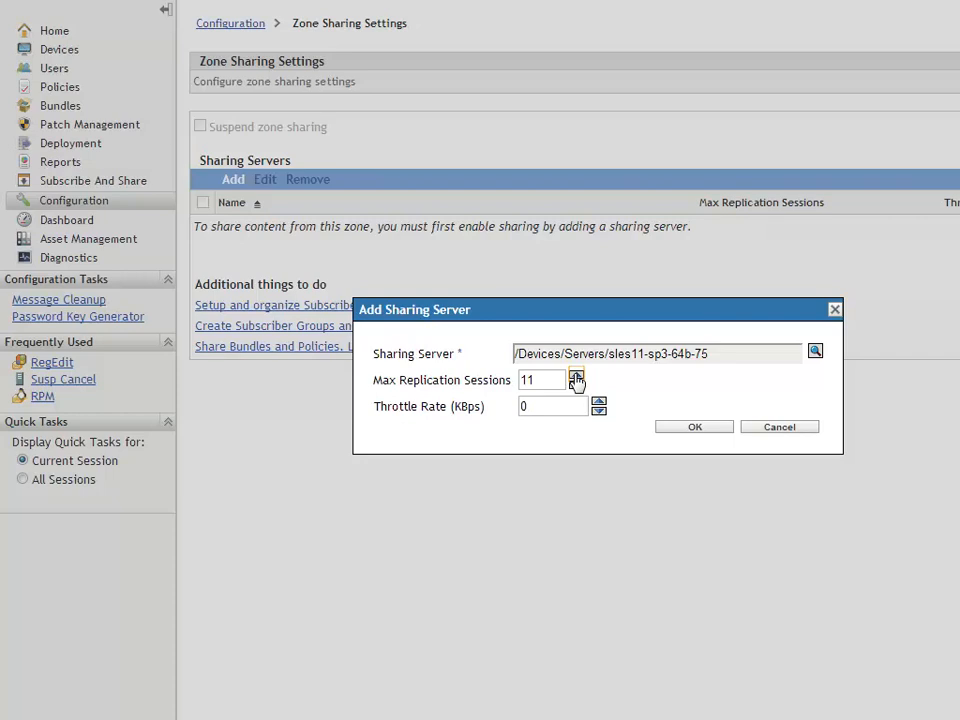
left_click(576, 374)
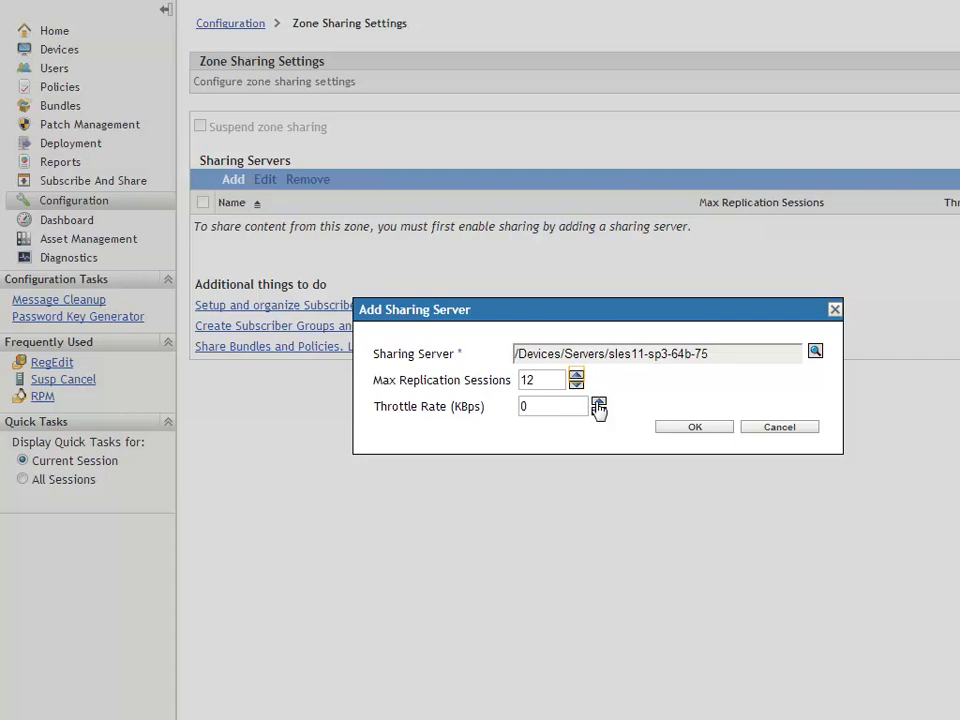
left_click(598, 400)
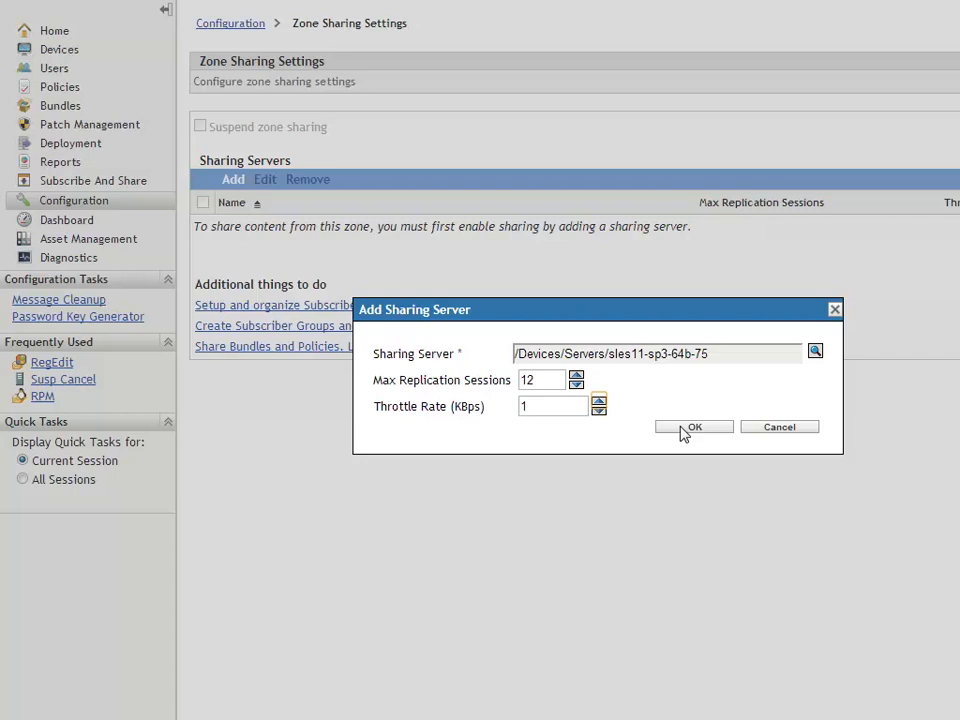
Add sles11-sp3-64b-75 to the Sharing Servers list and check Suspend zone sharing.
left_click(694, 428)
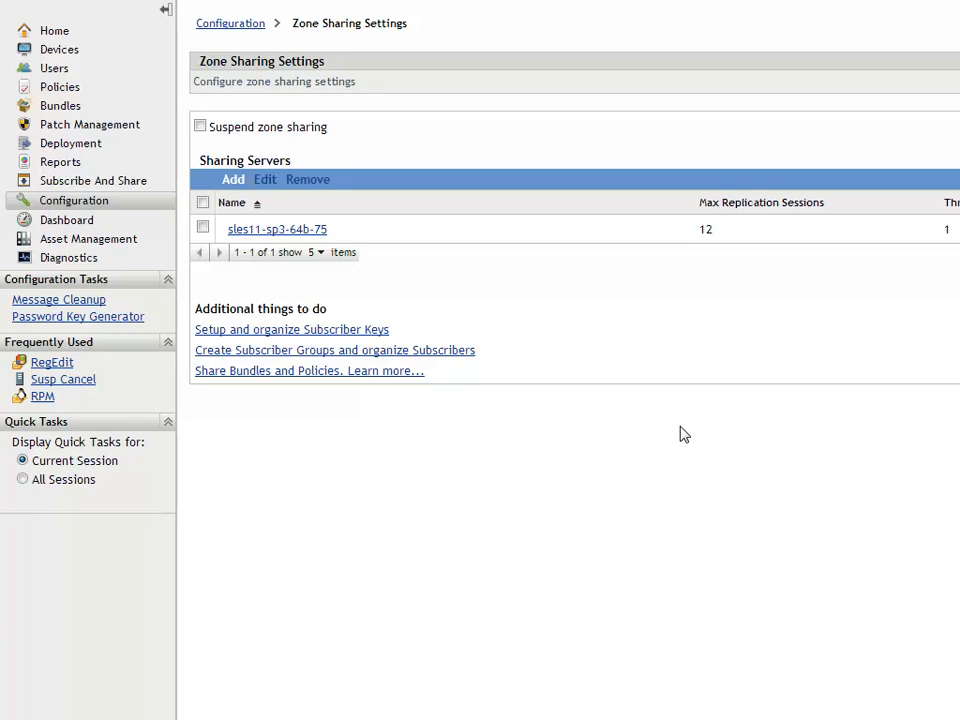
mouse_move(344, 372)
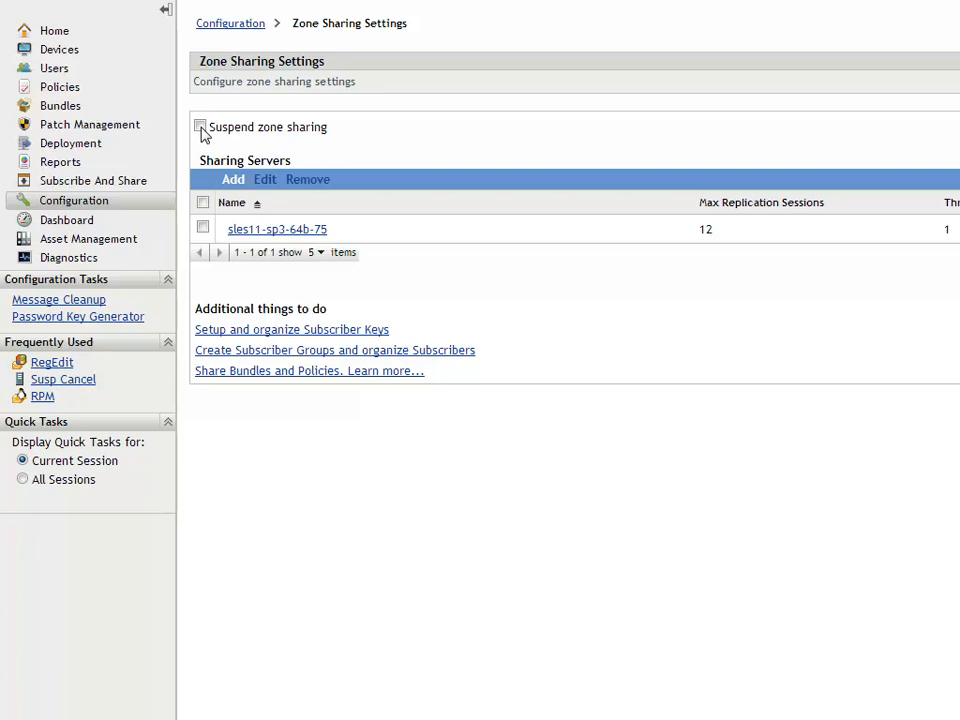
left_click(200, 126)
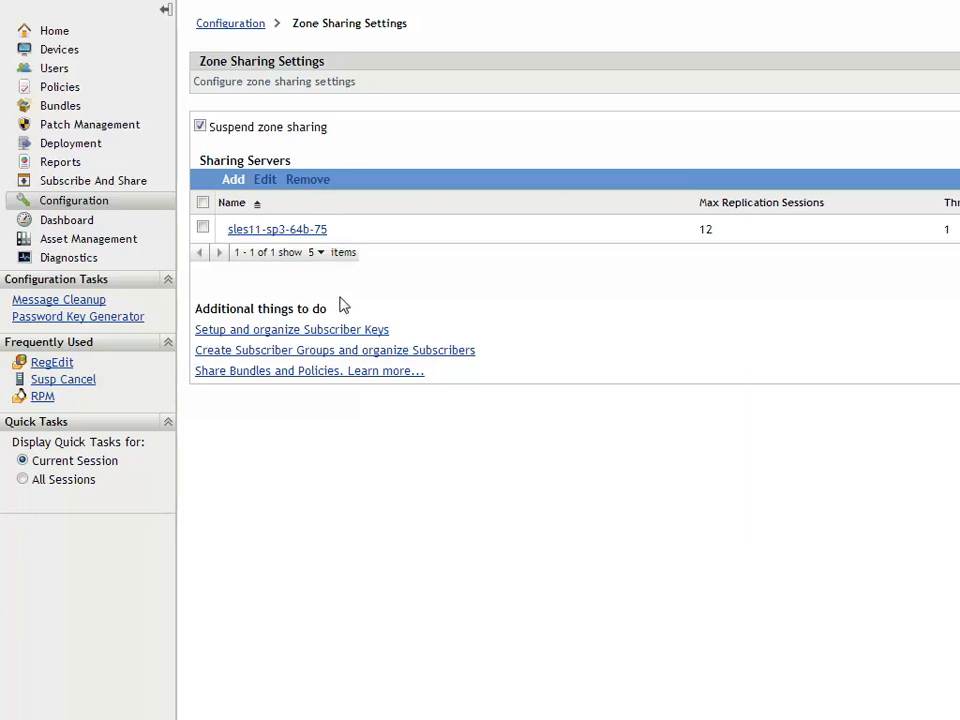